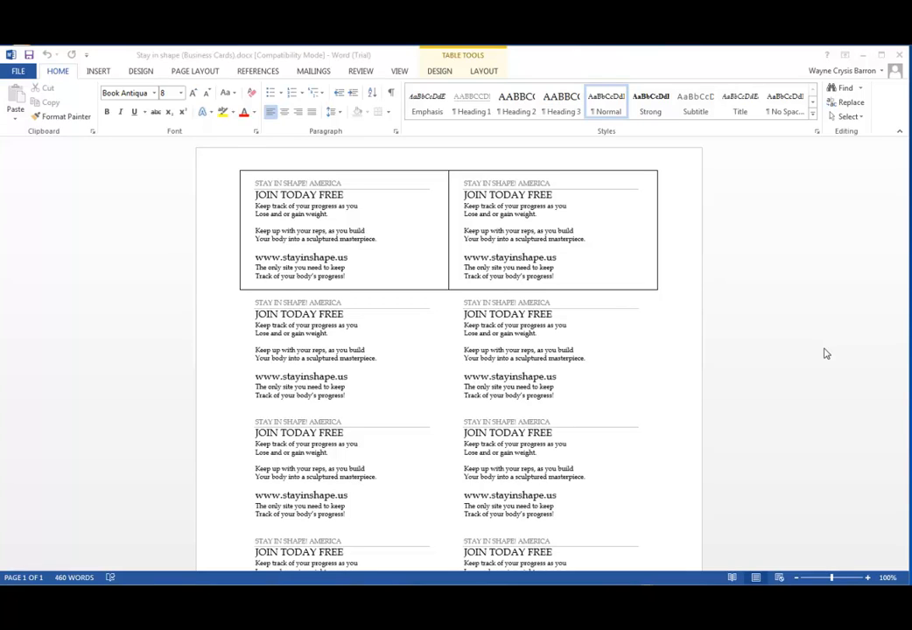
mouse_move(434, 227)
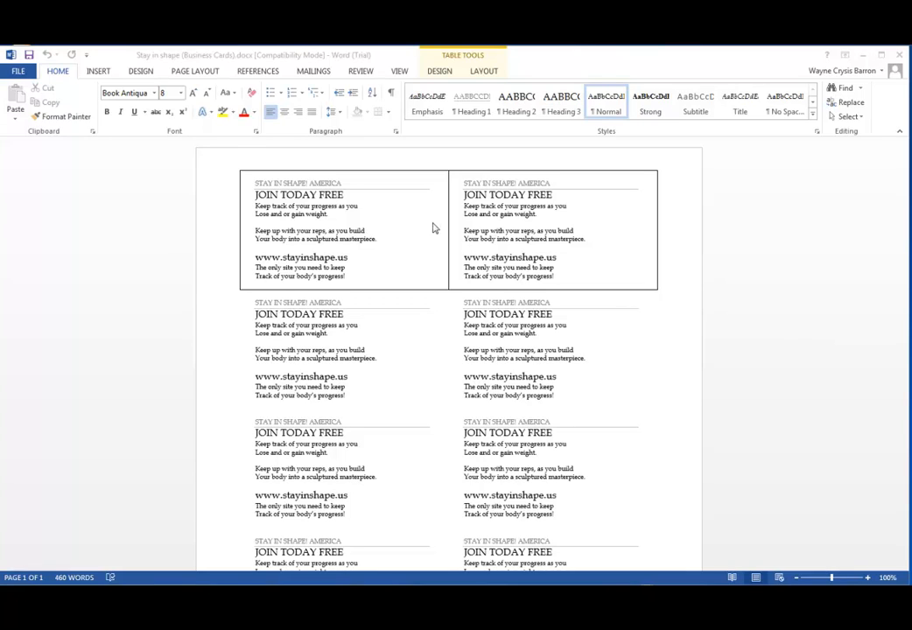
mouse_move(252, 375)
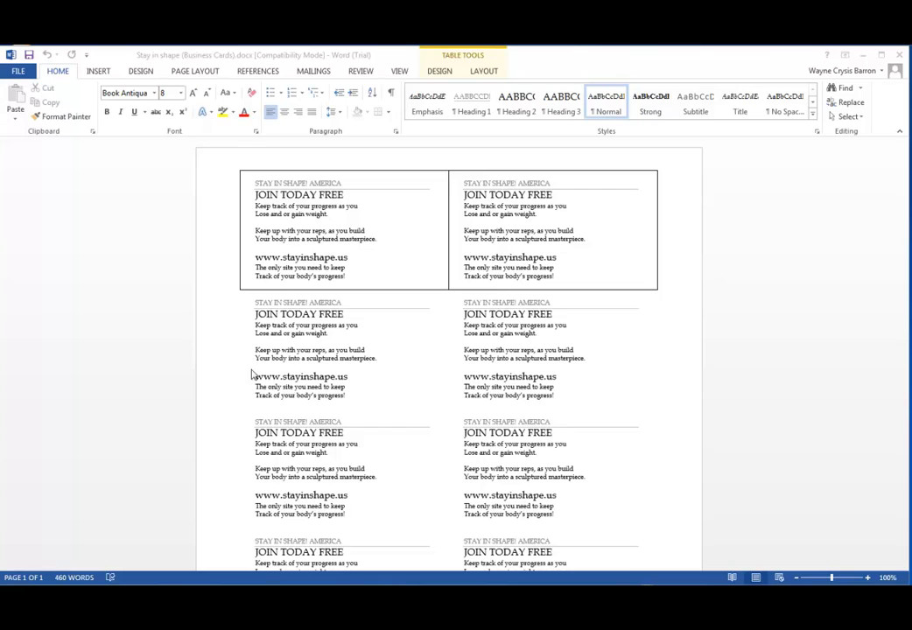
mouse_move(399, 192)
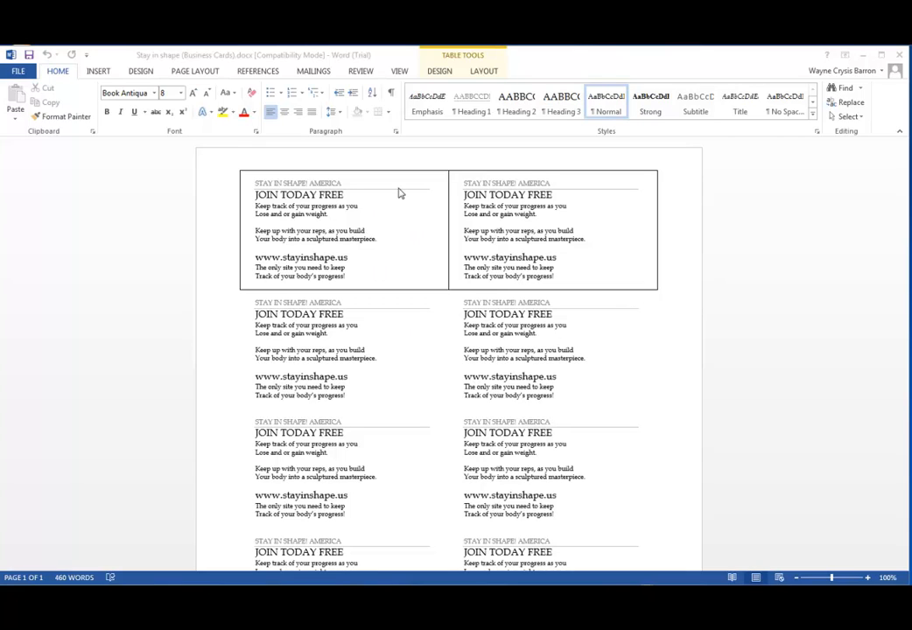
mouse_move(324, 192)
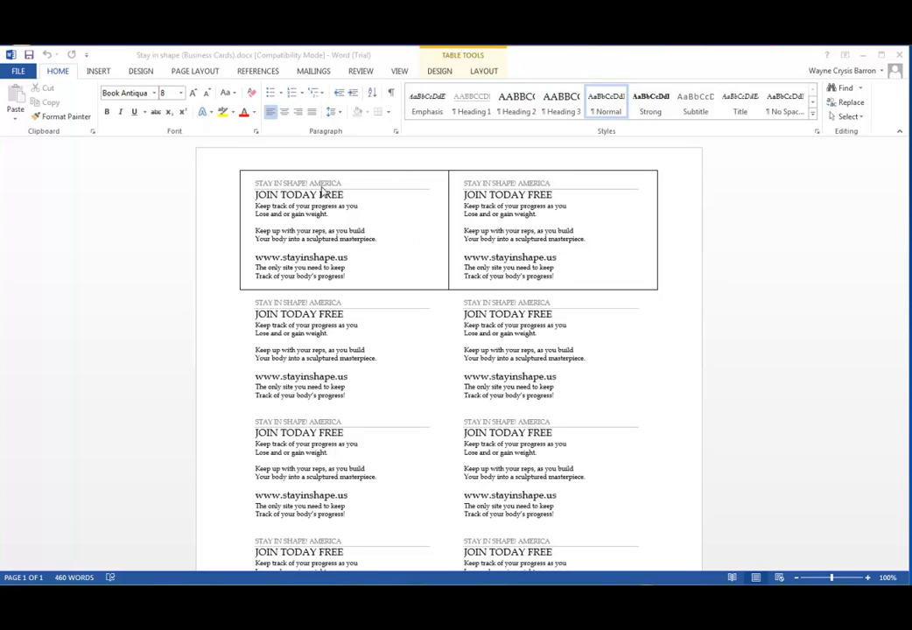
mouse_move(383, 366)
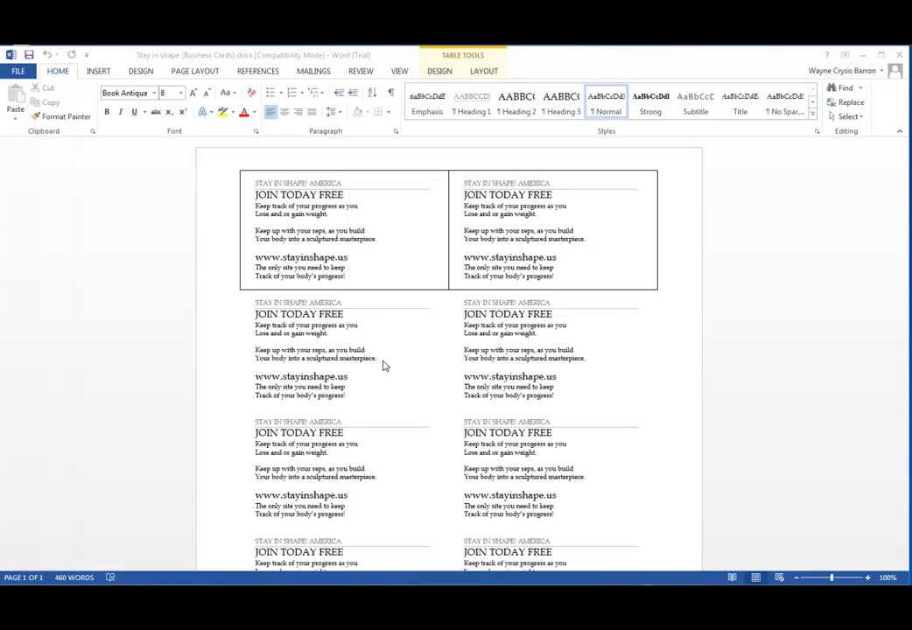
Select the text of the second card in the left column.
drag(256, 386, 346, 396)
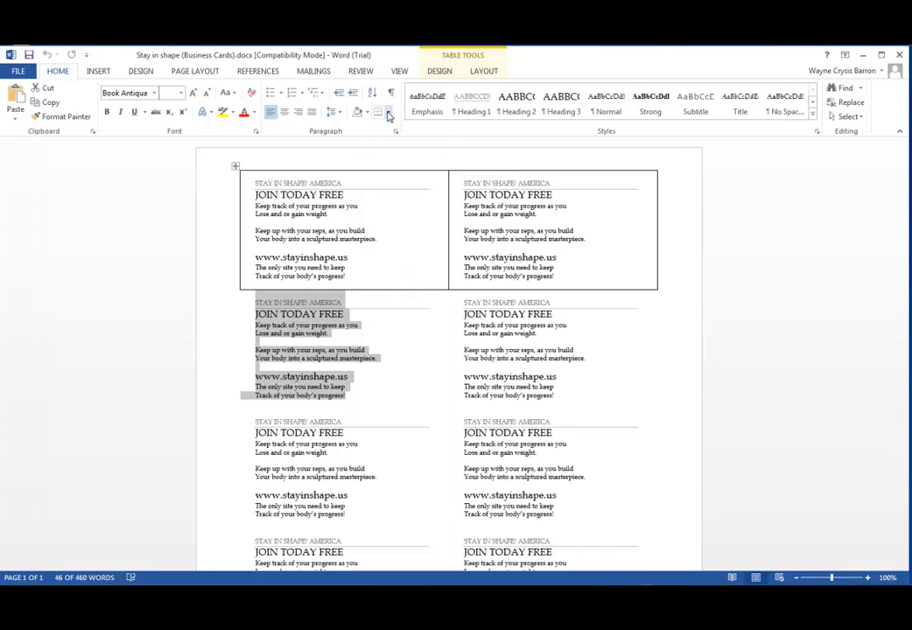
Apply Outside Borders to the selected second left-column card.
click(389, 116)
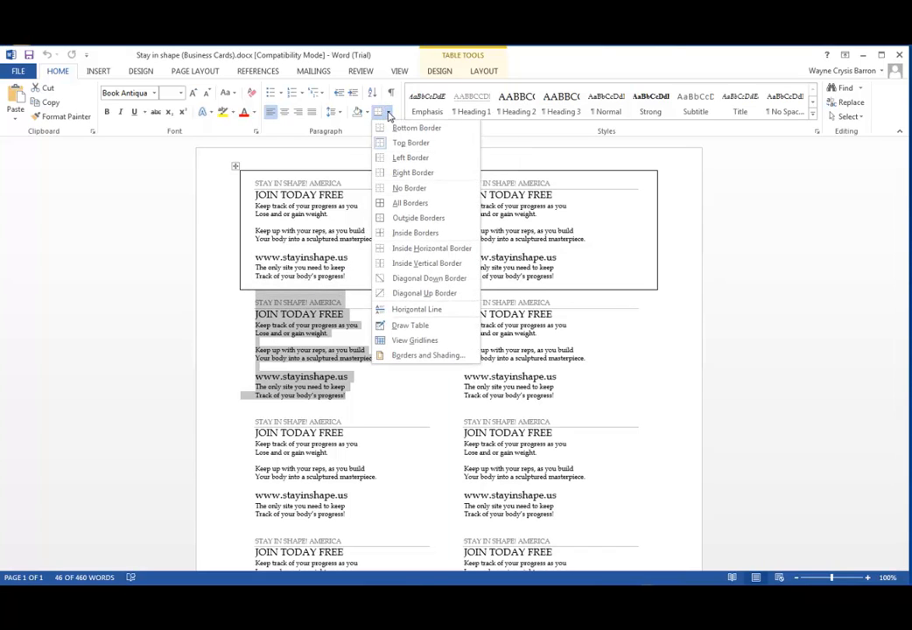
mouse_move(402, 129)
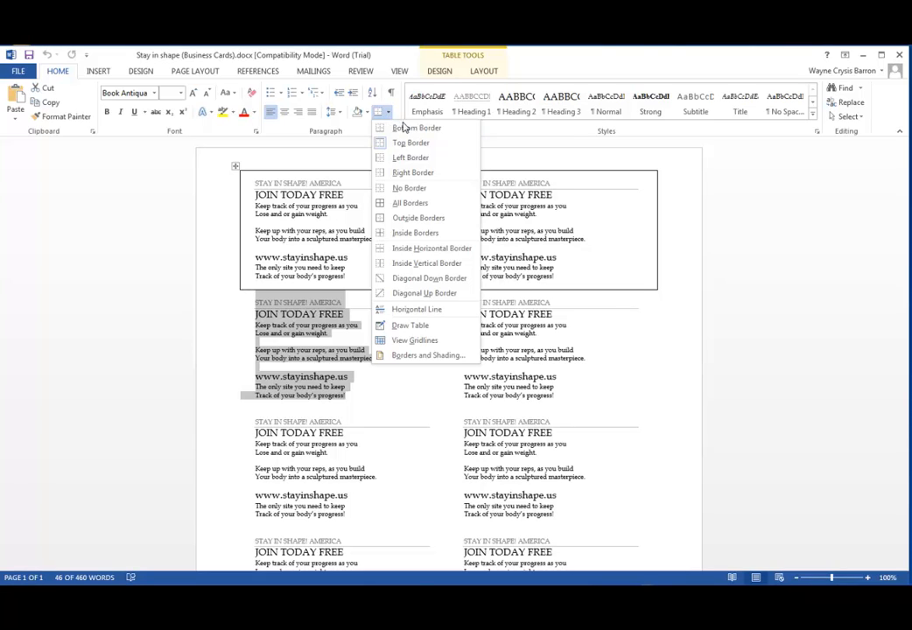
click(410, 187)
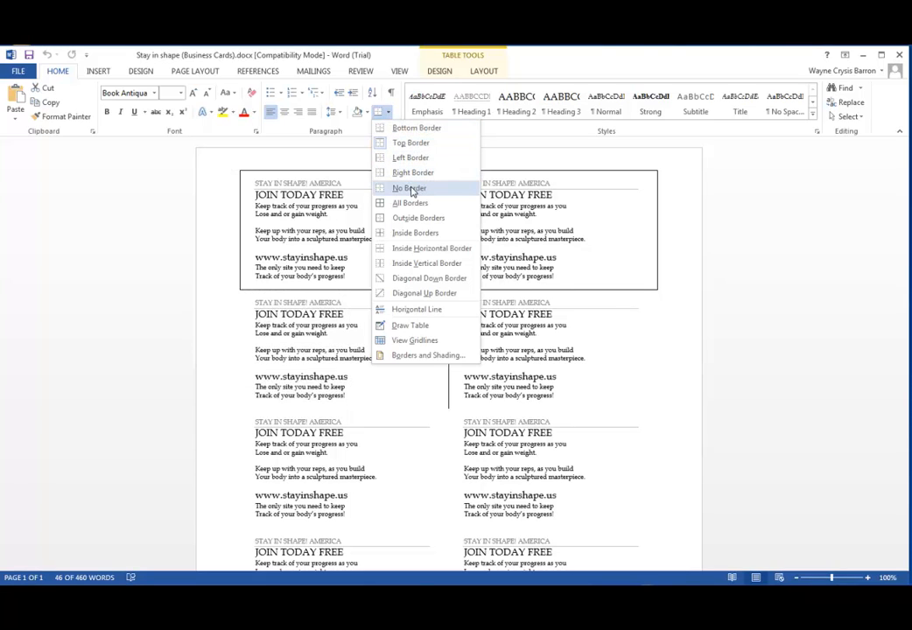
mouse_move(415, 233)
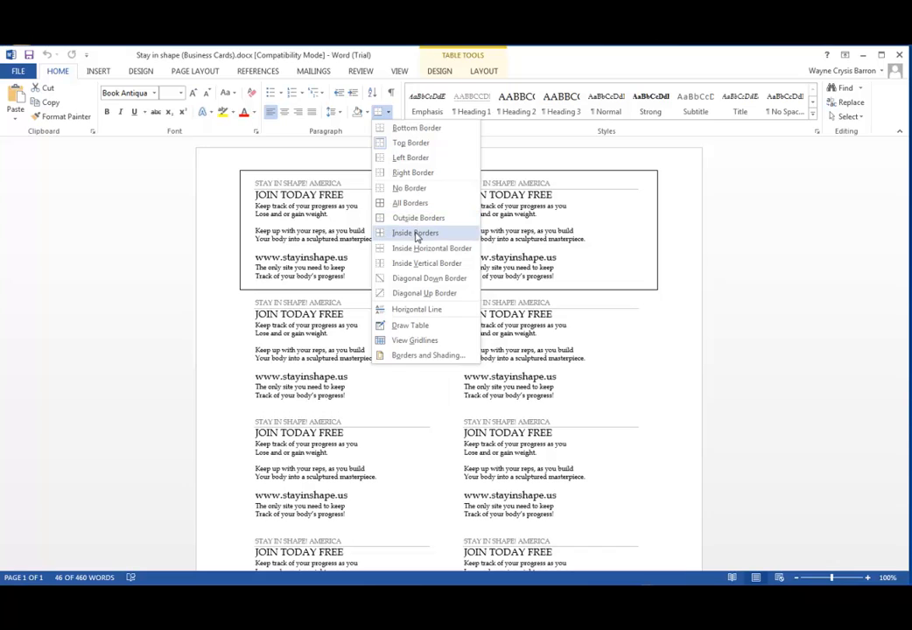
mouse_move(427, 262)
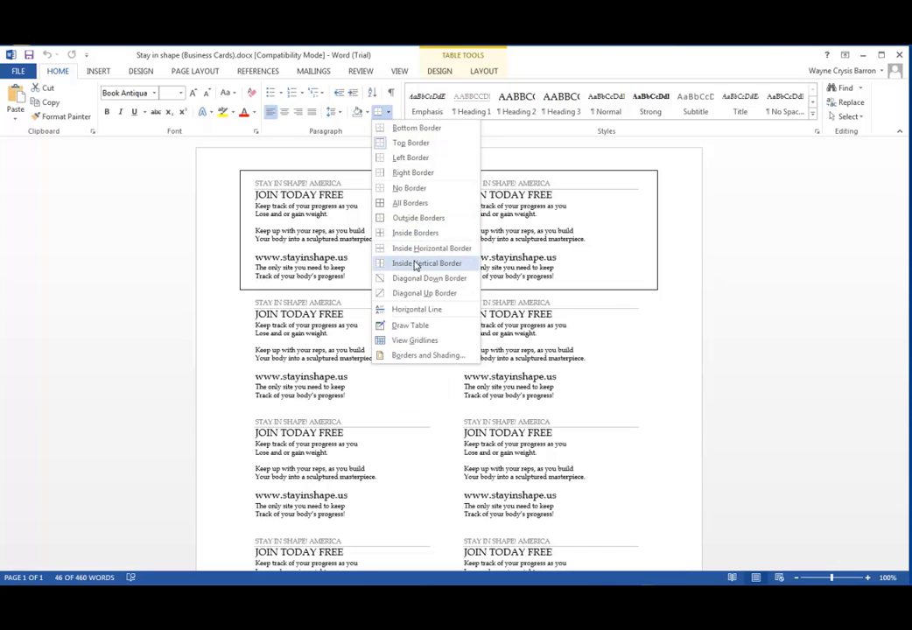
mouse_move(410, 158)
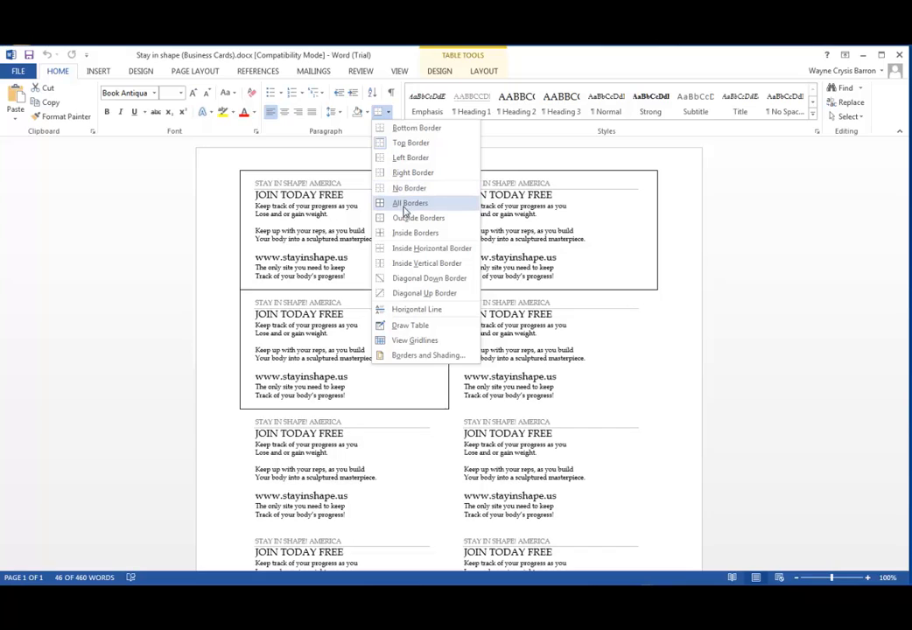
mouse_move(419, 217)
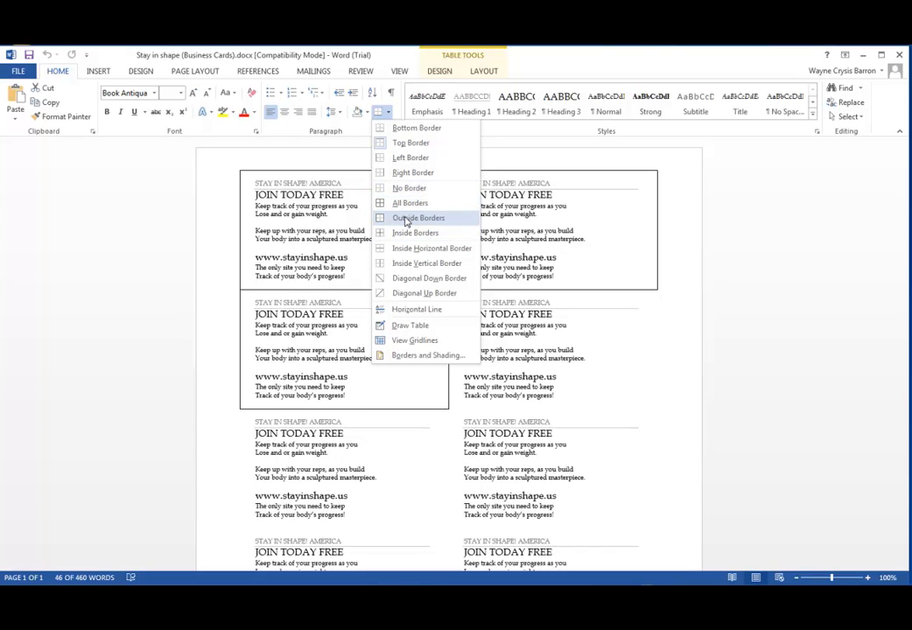
click(416, 217)
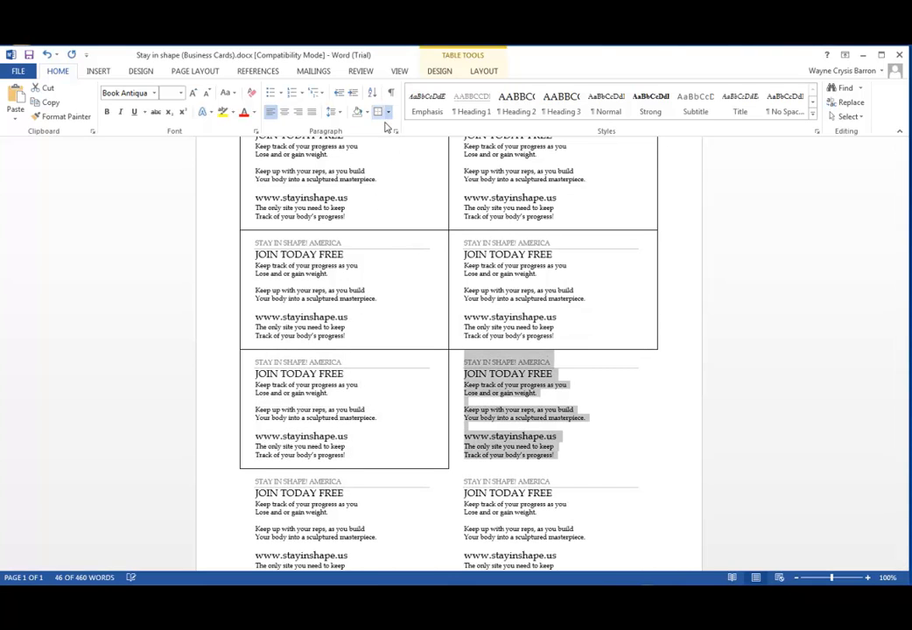
Scroll down to reach the remaining unbordered cards.
scroll(down, 3)
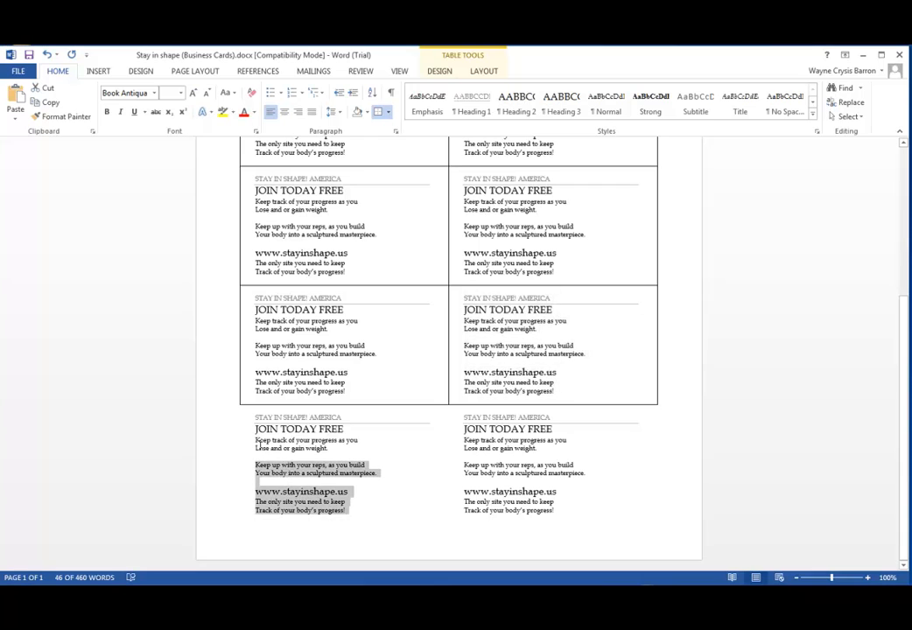